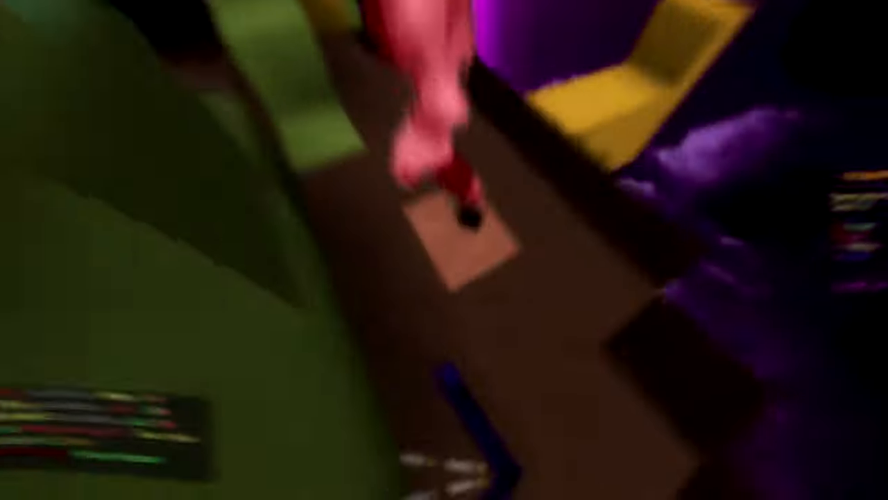
mouse_move(444, 250)
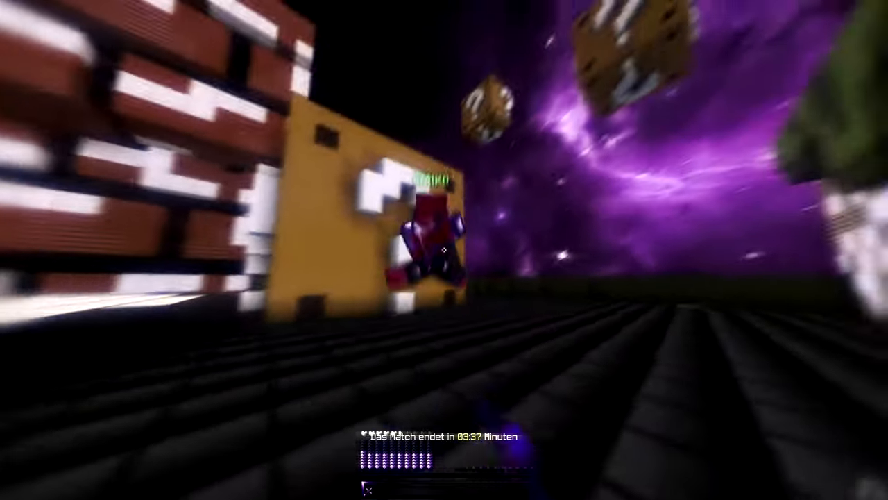
mouse_move(444, 250)
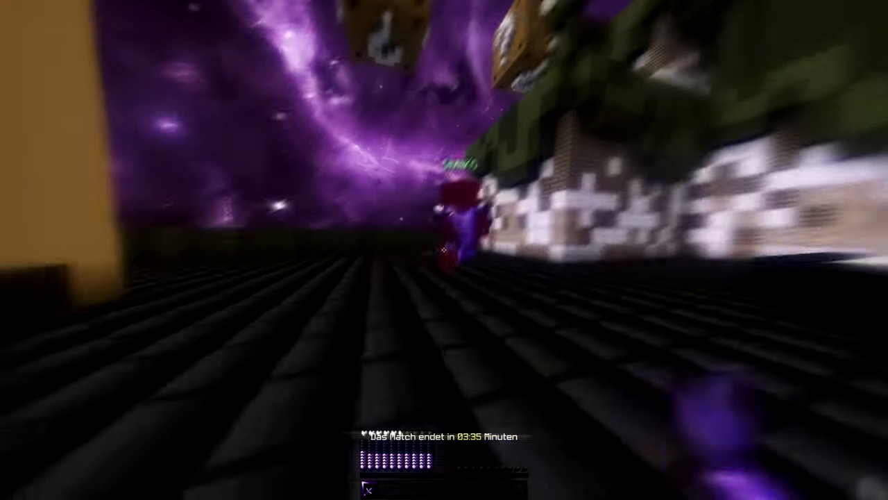